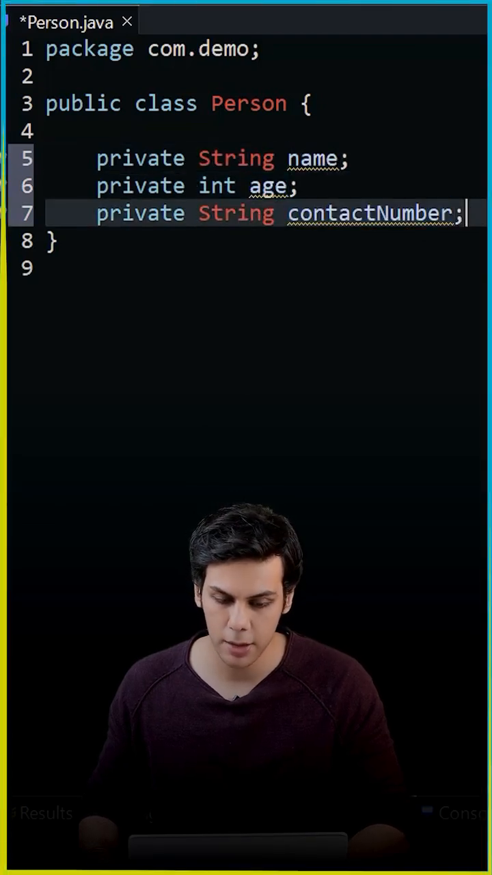
Generate the Person constructor from its fields and start generating toString().
key(Enter)
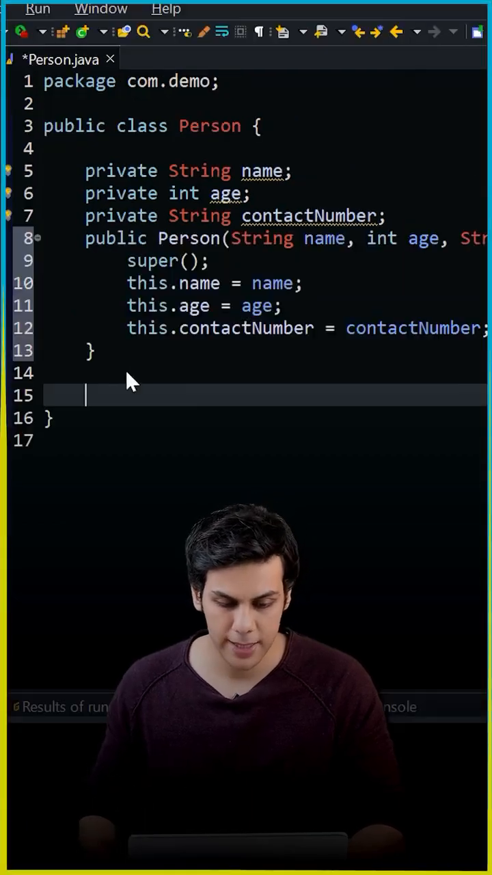
right_click(132, 382)
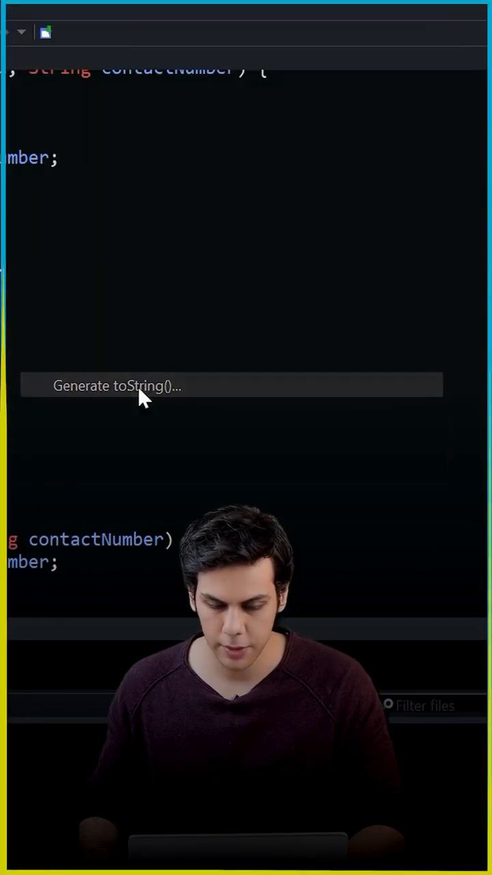
click(117, 387)
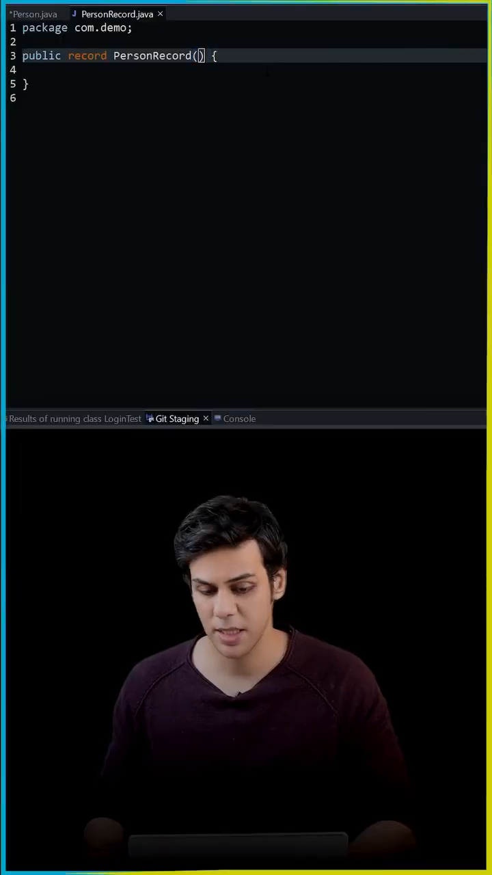
Enter 'String name, String contactNumber, int age' in the header and select contactNumber.
text(String name, String contactNumber, int age)
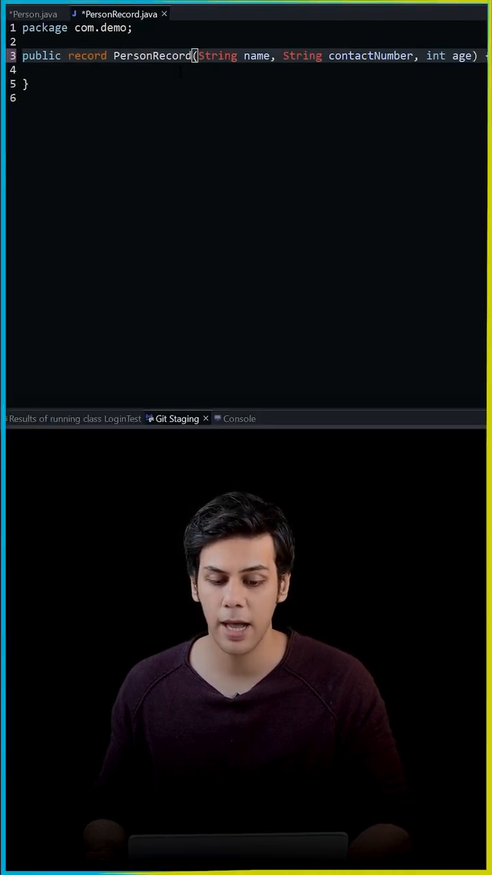
double_click(374, 56)
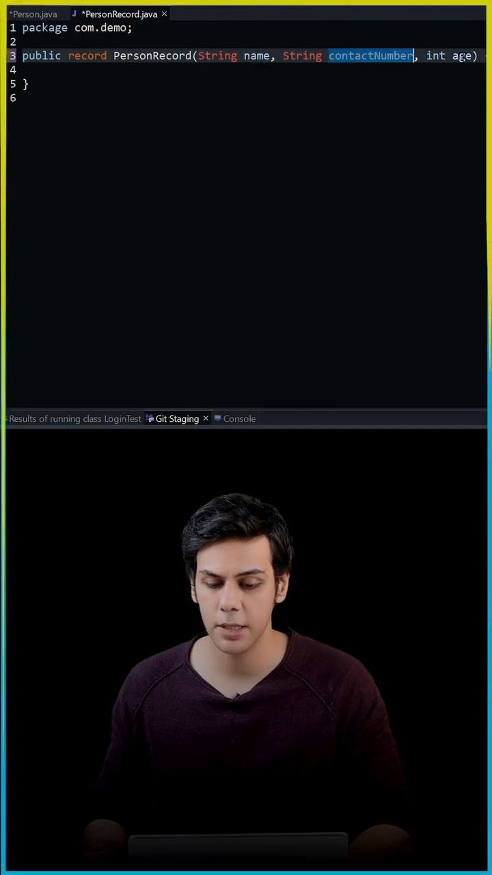